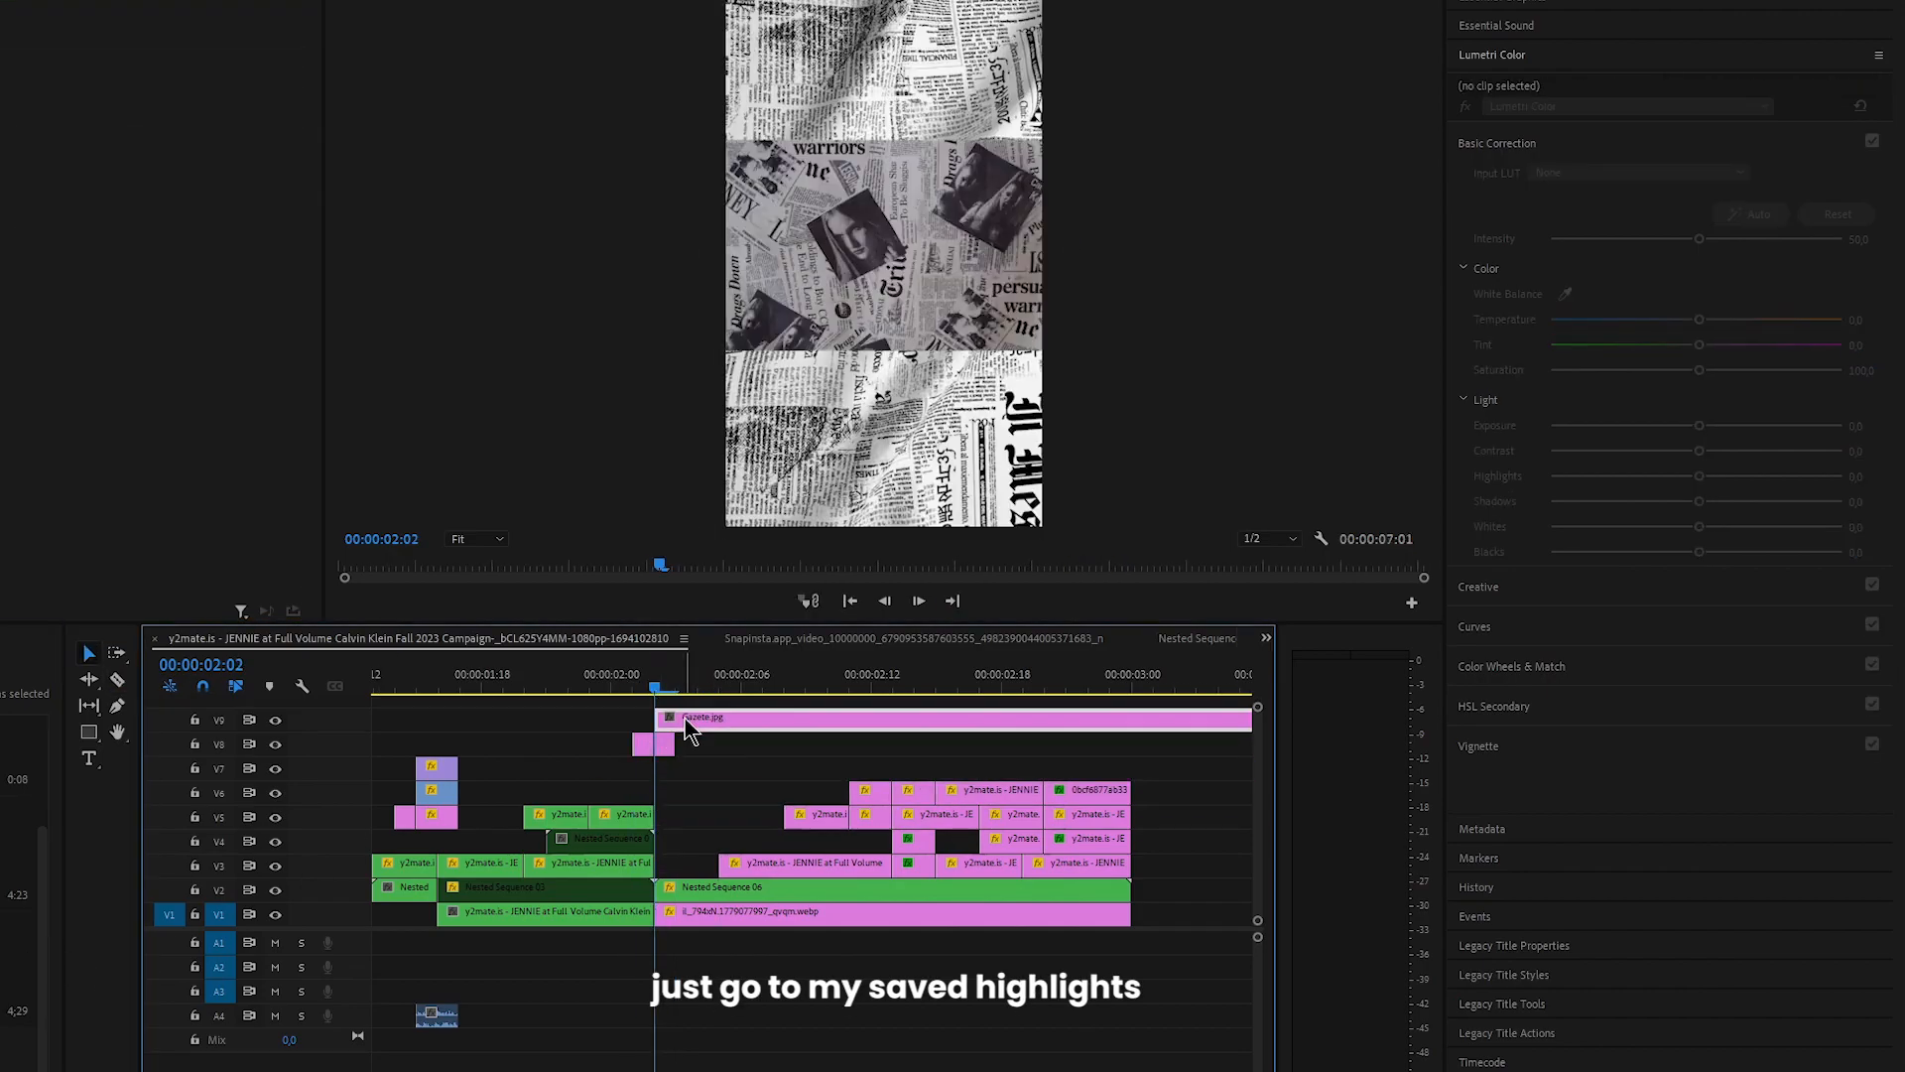
Select the Gazete.jpg newspaper clip on track V9 to adjust its Lumetri Color.
{"action": "left_click", "coordinate": [698, 716]}
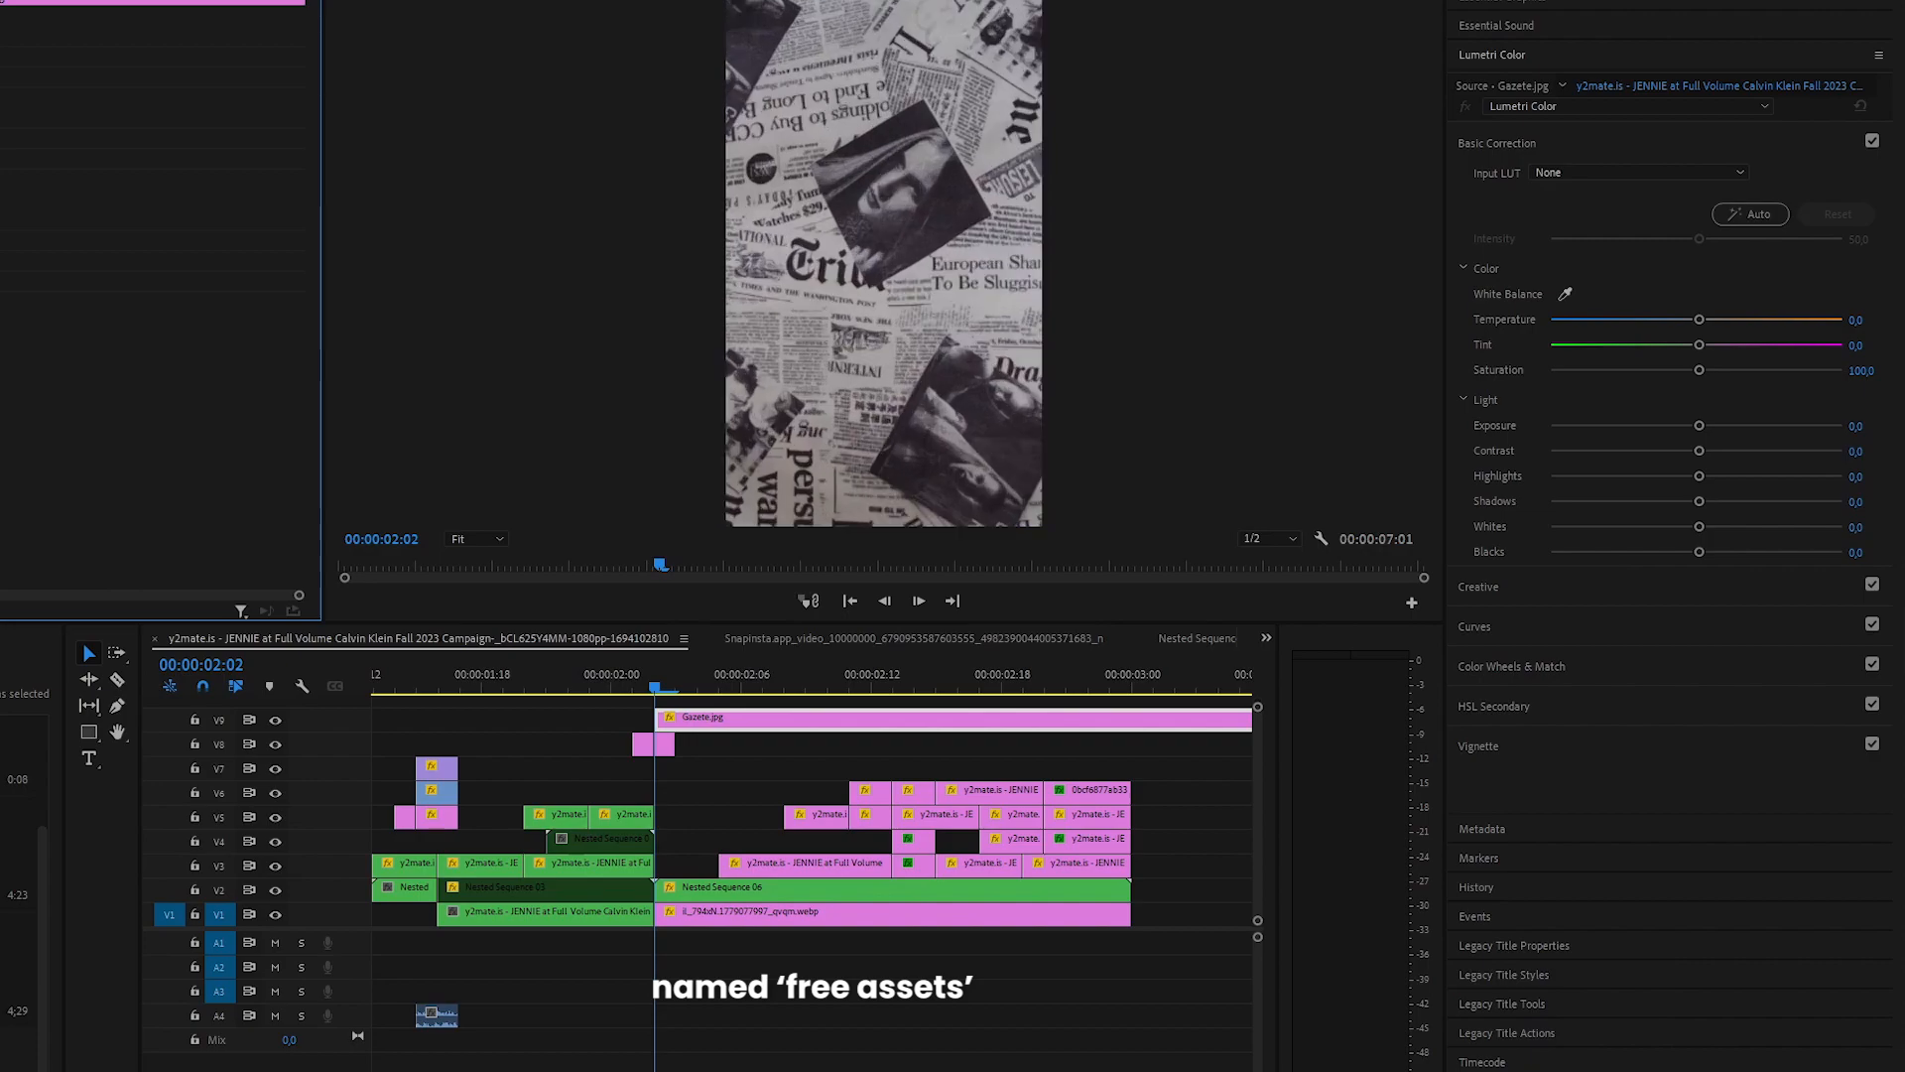